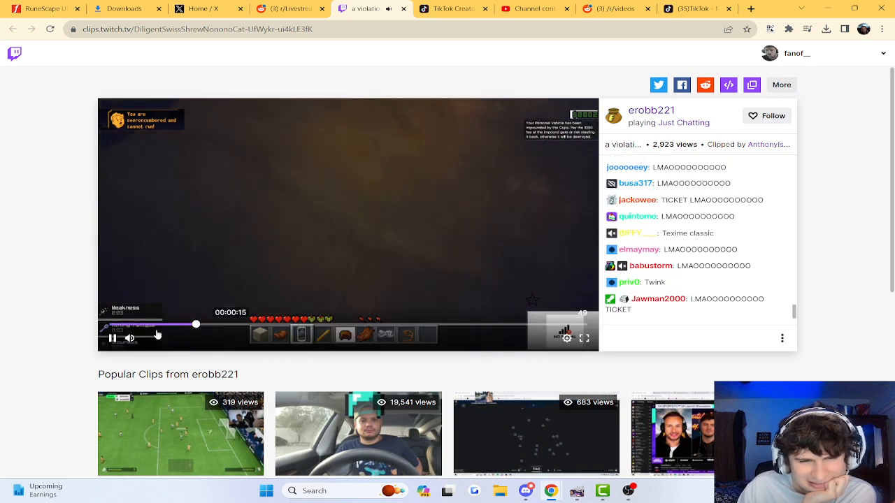
- Pause and resume the erobb221 clip several times, leaving it paused at the nighttime driving scene
click(112, 338)
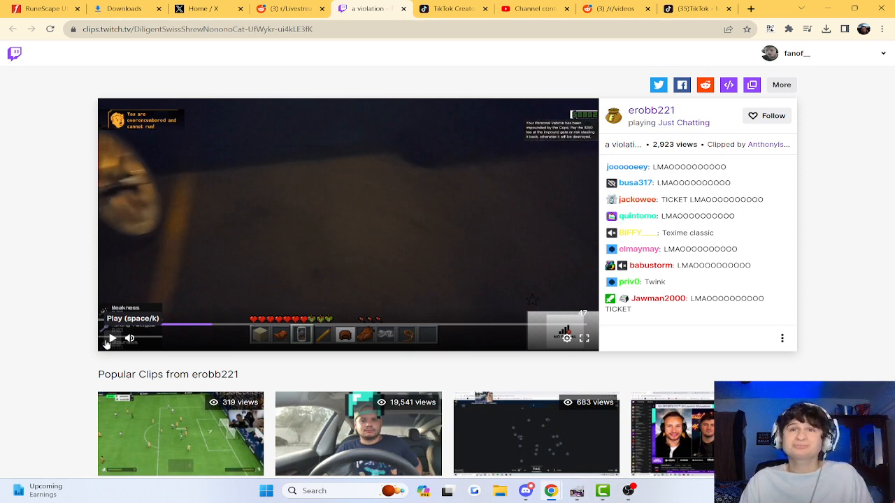
click(107, 338)
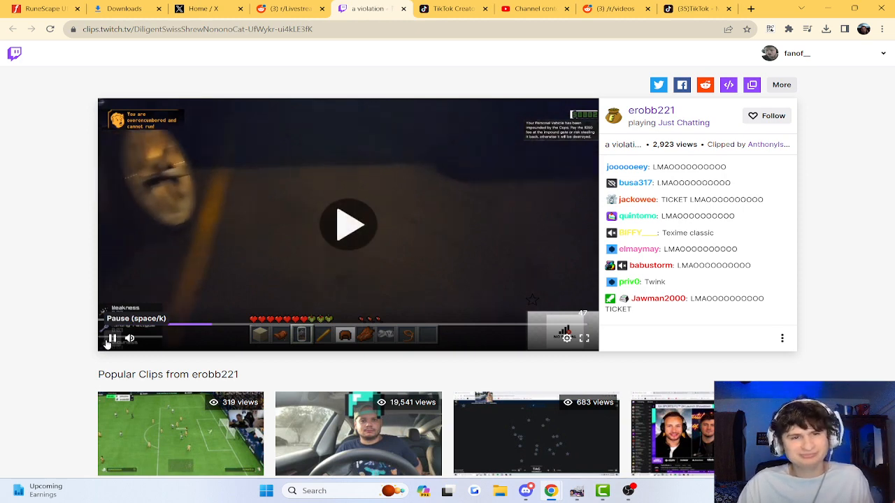
click(347, 225)
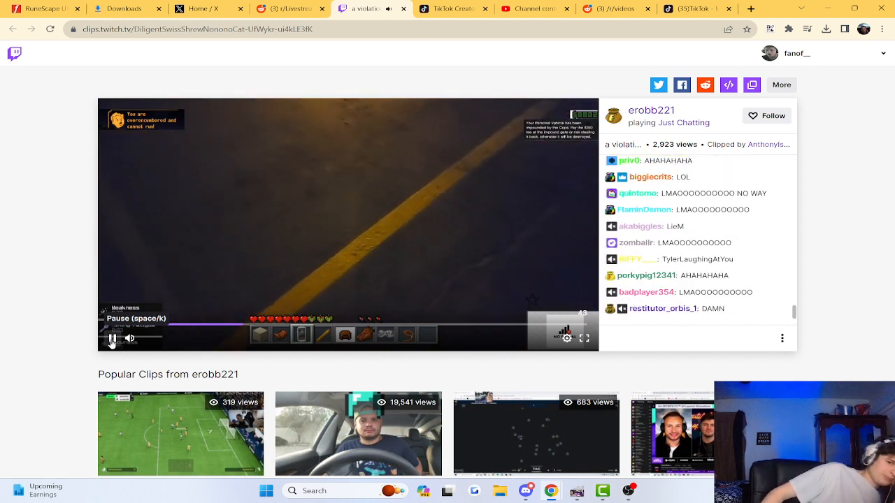
click(111, 338)
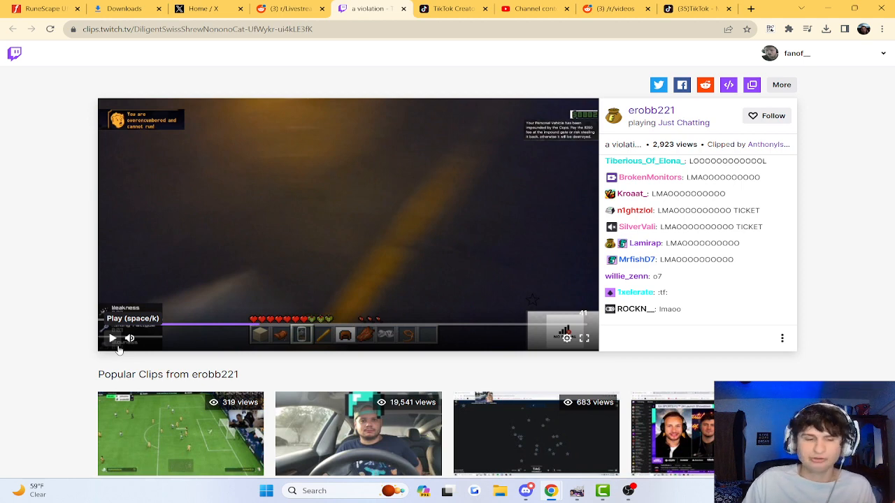
click(111, 338)
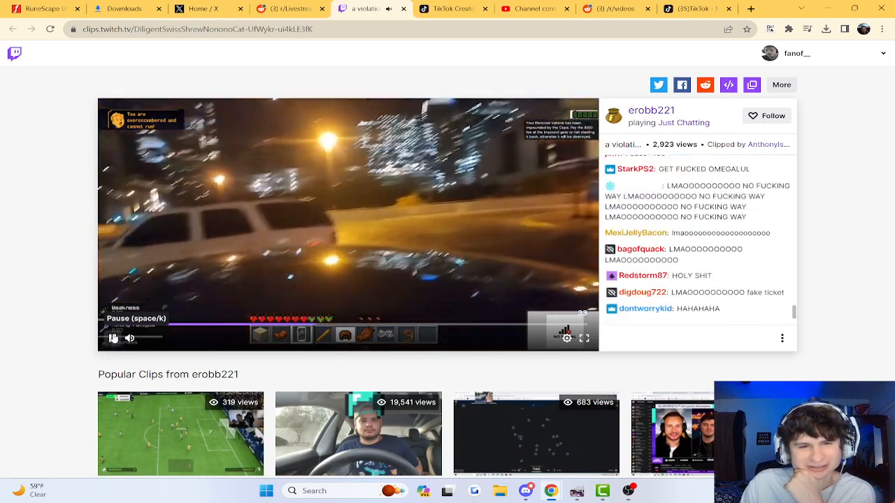
click(114, 337)
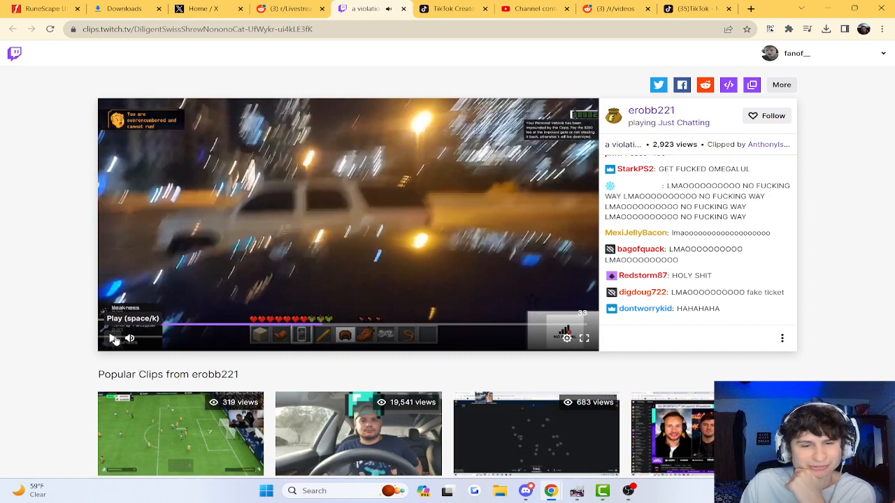
- Play the erobb221 clip to the ticket reveal, then scroll the r/LivestreamFail New feed
click(113, 339)
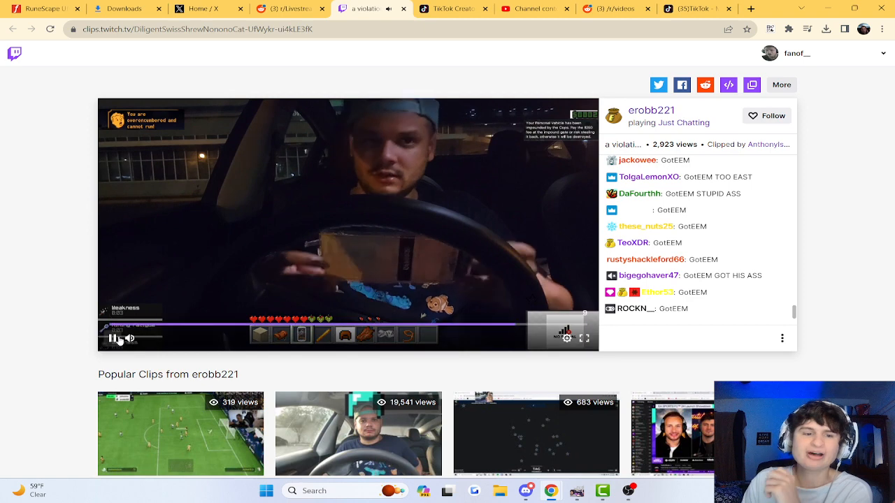
mouse_move(112, 337)
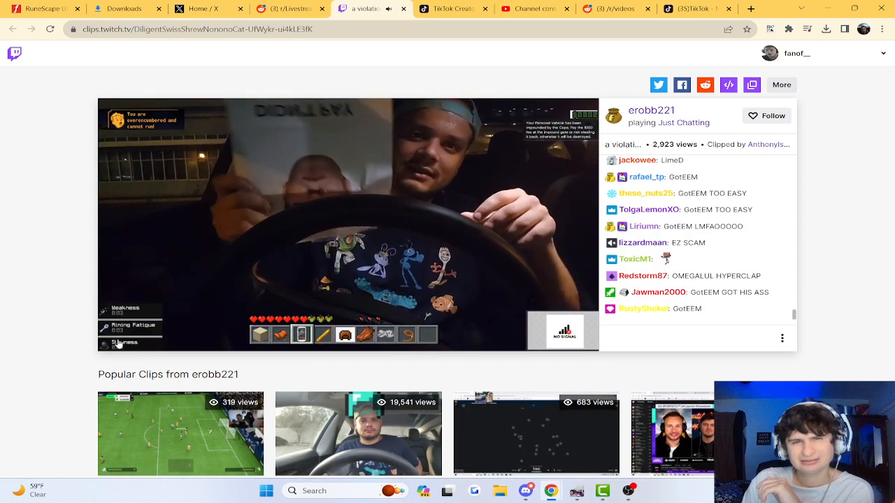
click(349, 224)
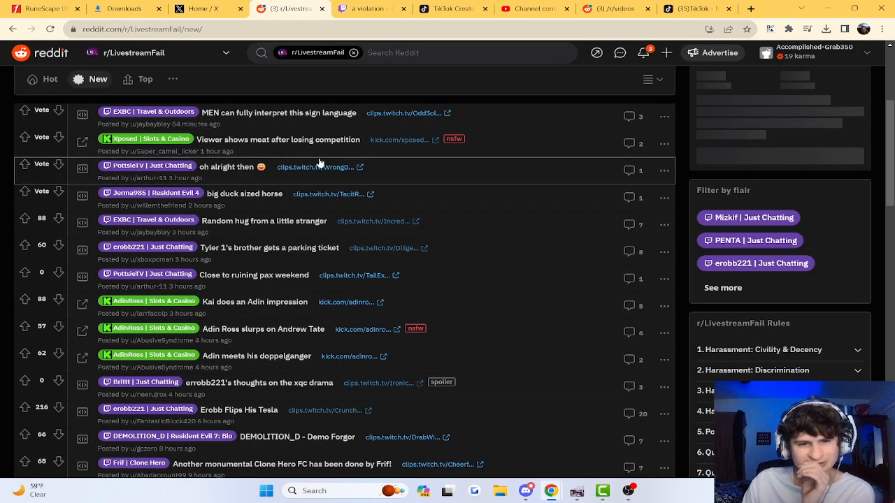
scroll(down, 3)
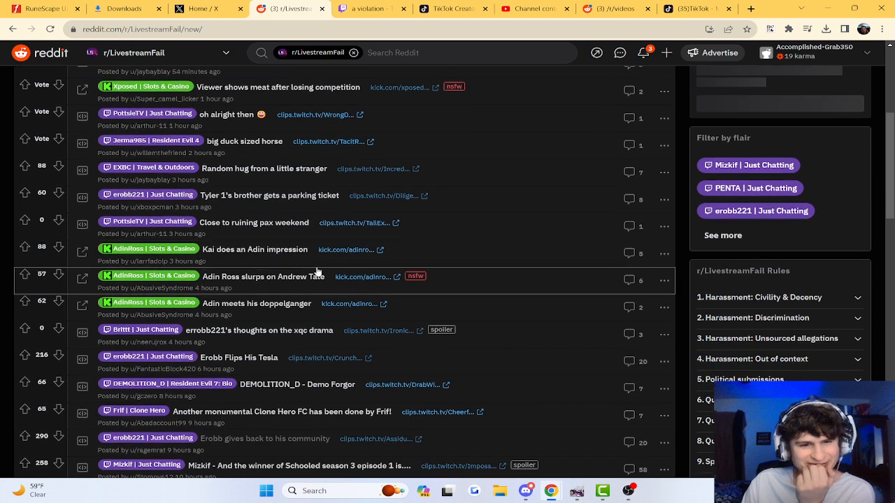